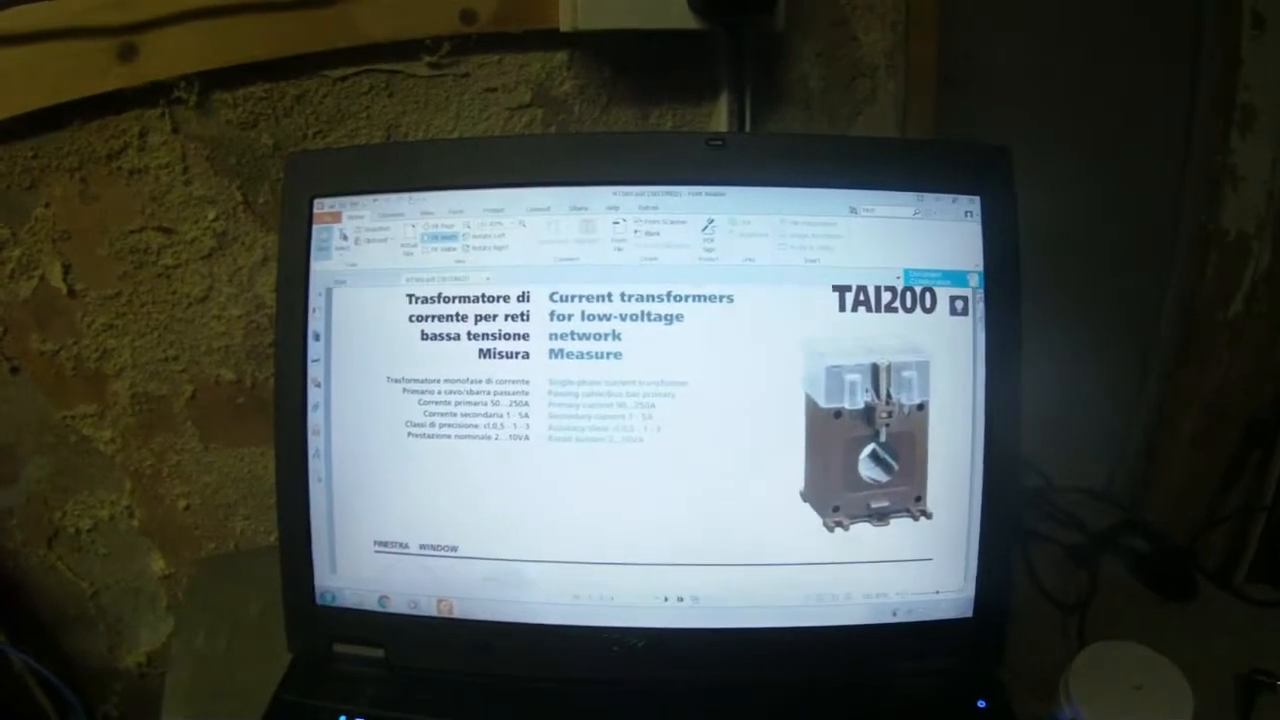
# - Scroll the TAI200 datasheet down to its order code table
pyautogui.scroll(-3)
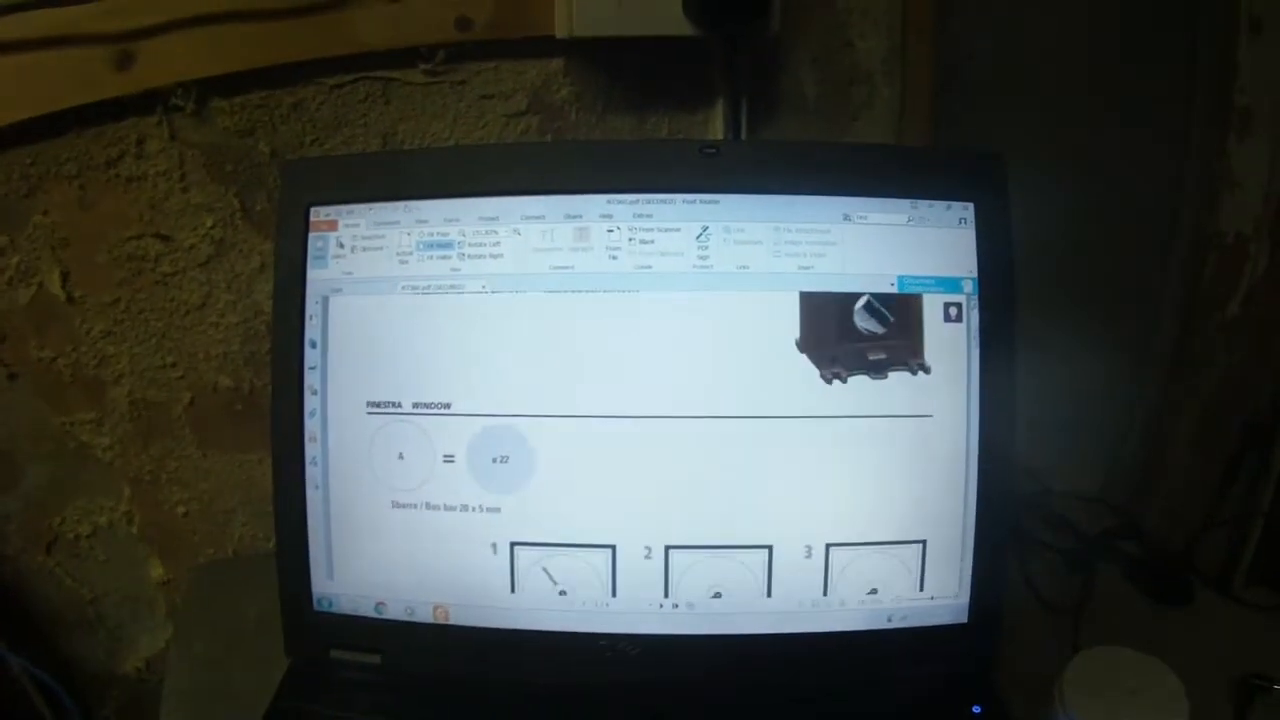
pyautogui.scroll(-3)
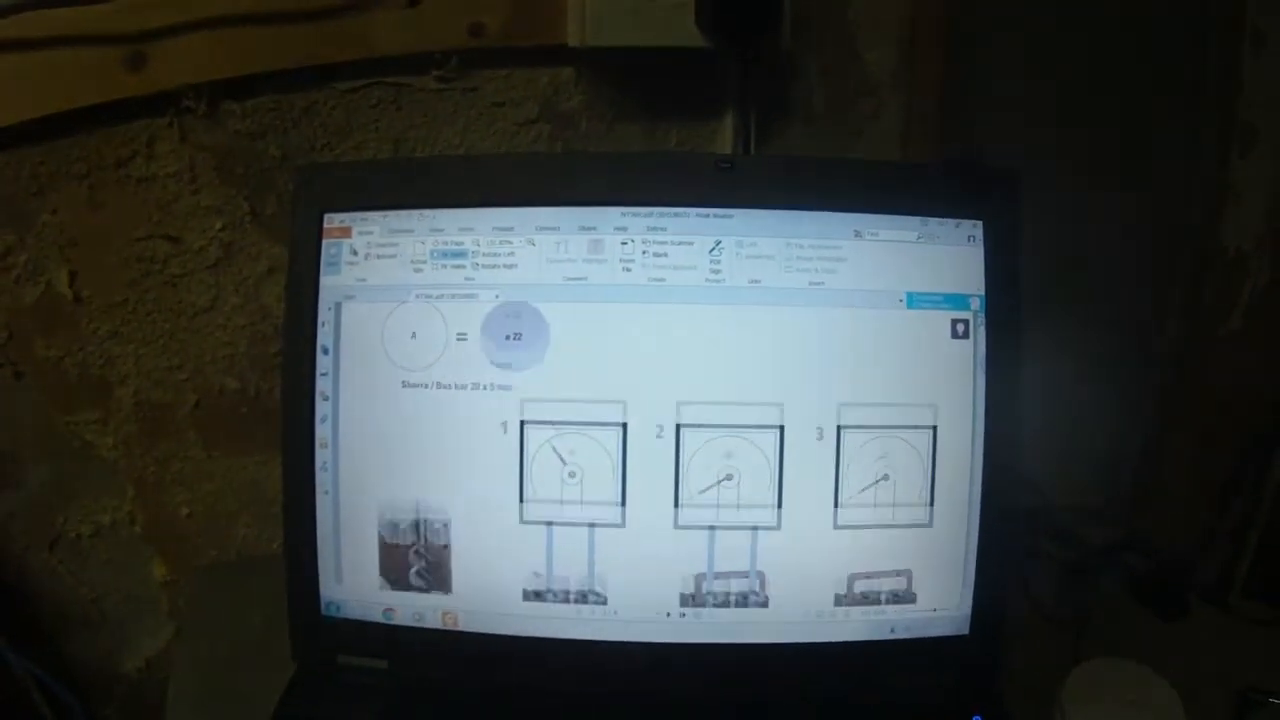
pyautogui.scroll(-3)
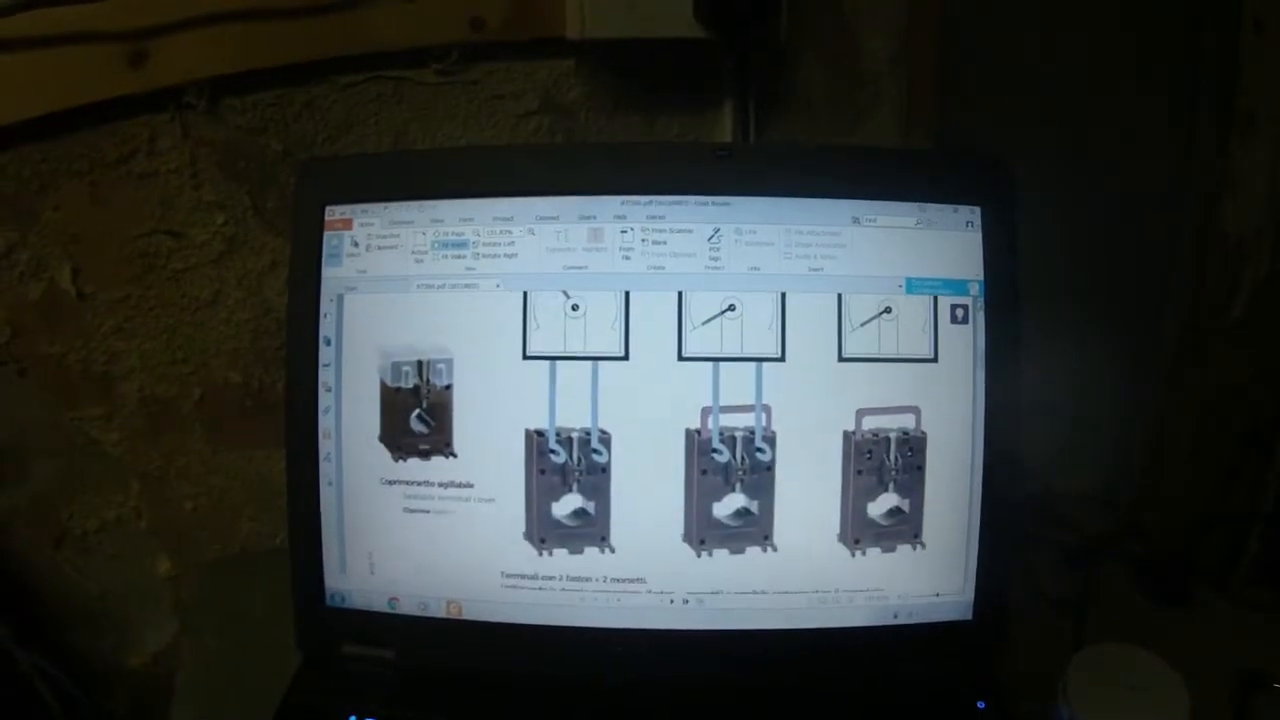
pyautogui.scroll(-3)
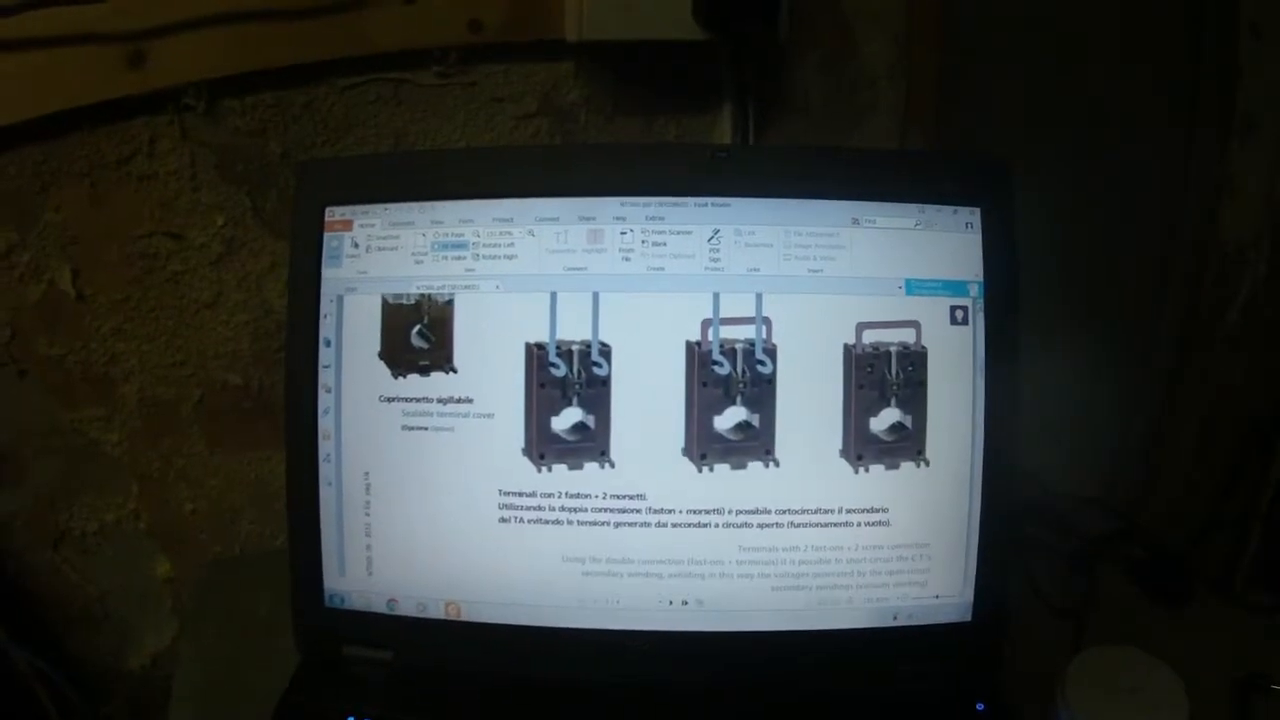
pyautogui.scroll(-3)
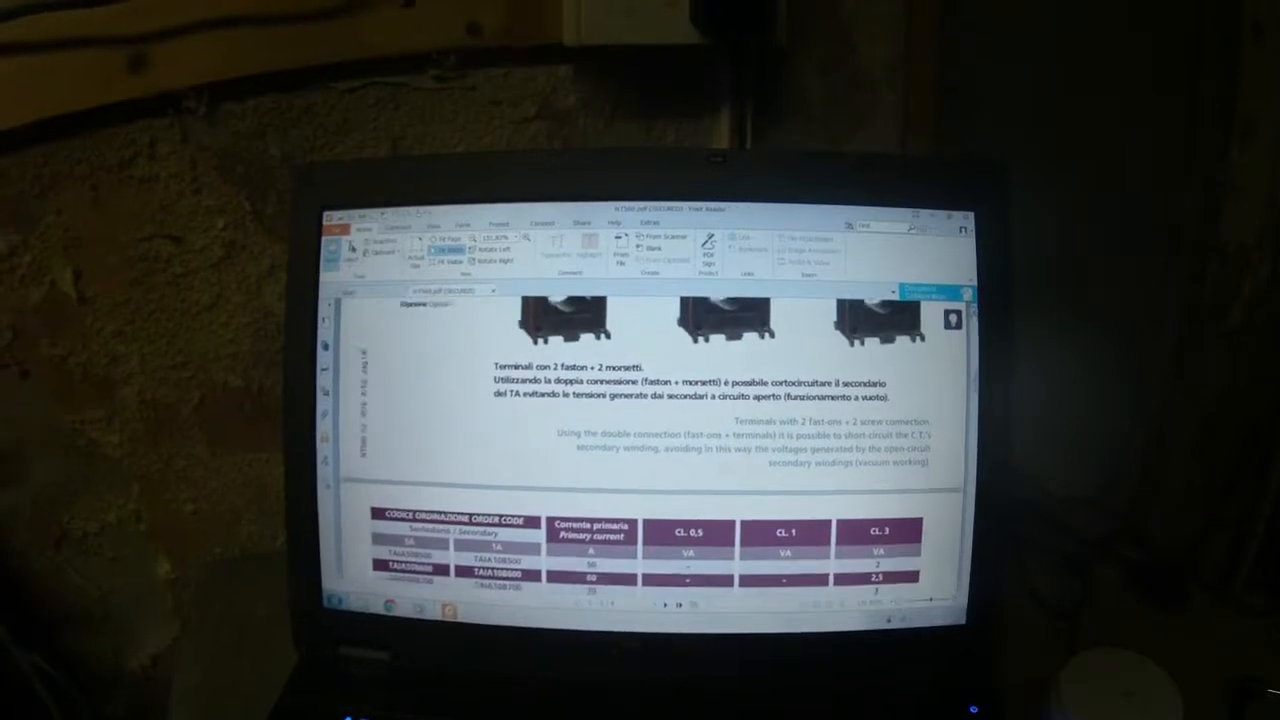
pyautogui.scroll(-3)
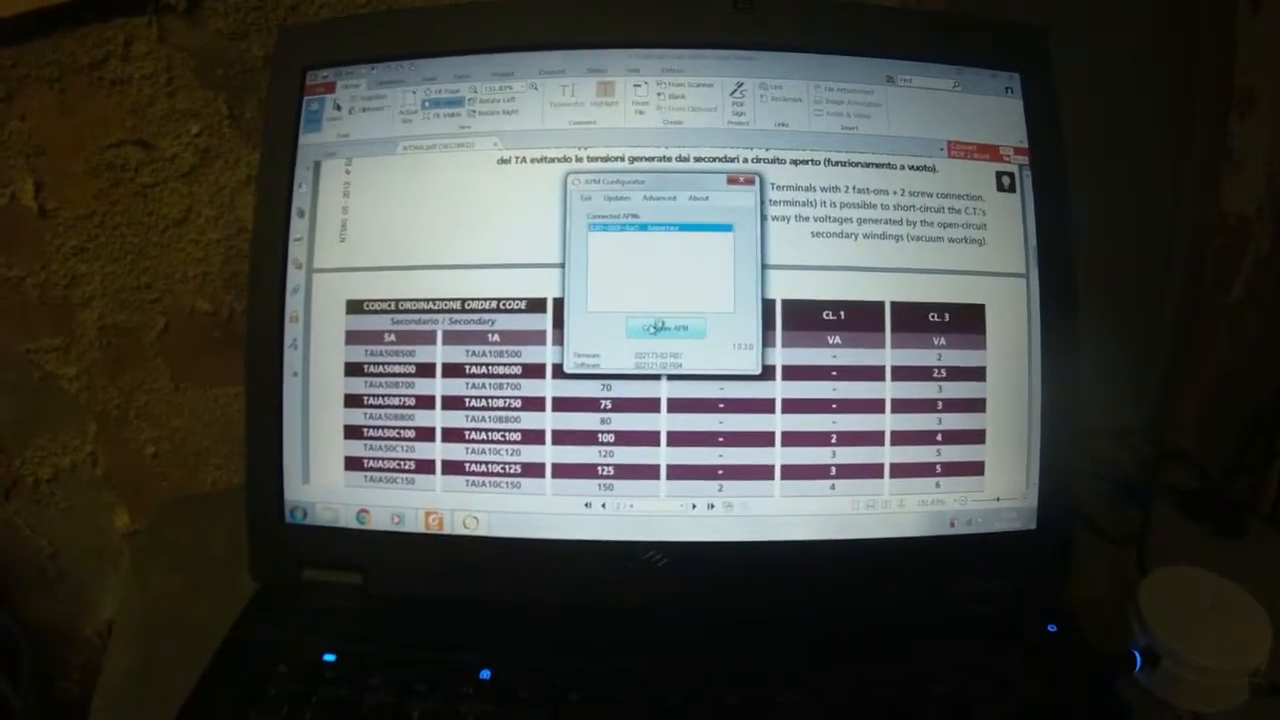
# - Connect APM, then read configuration from APM, overwriting current settings (CT input, analogue output, 1PP4)
pyautogui.click(740, 179)
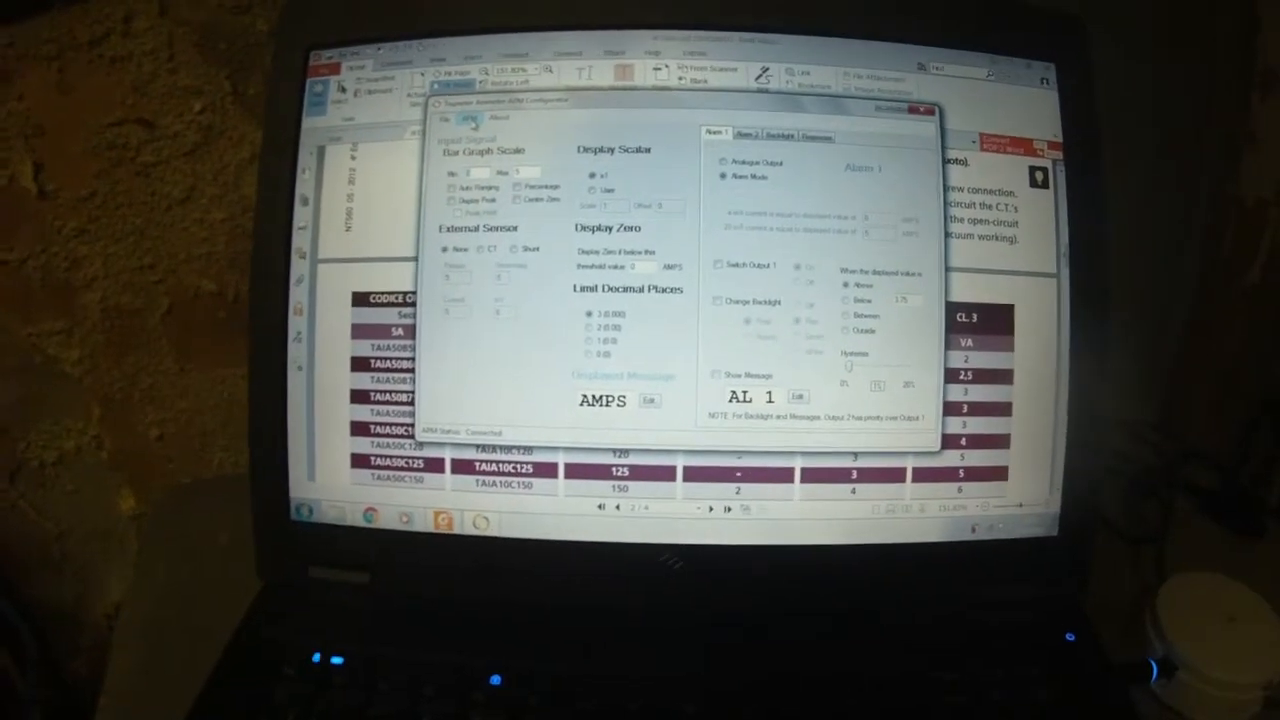
pyautogui.click(492, 162)
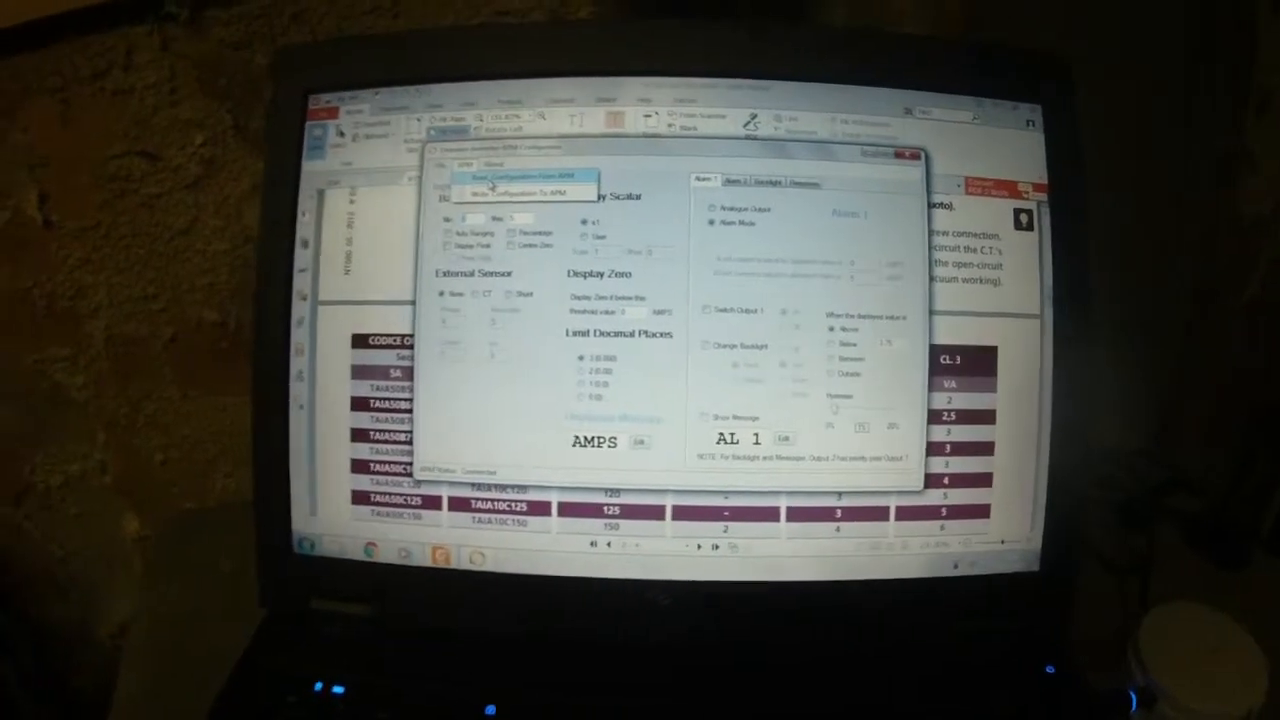
pyautogui.click(522, 176)
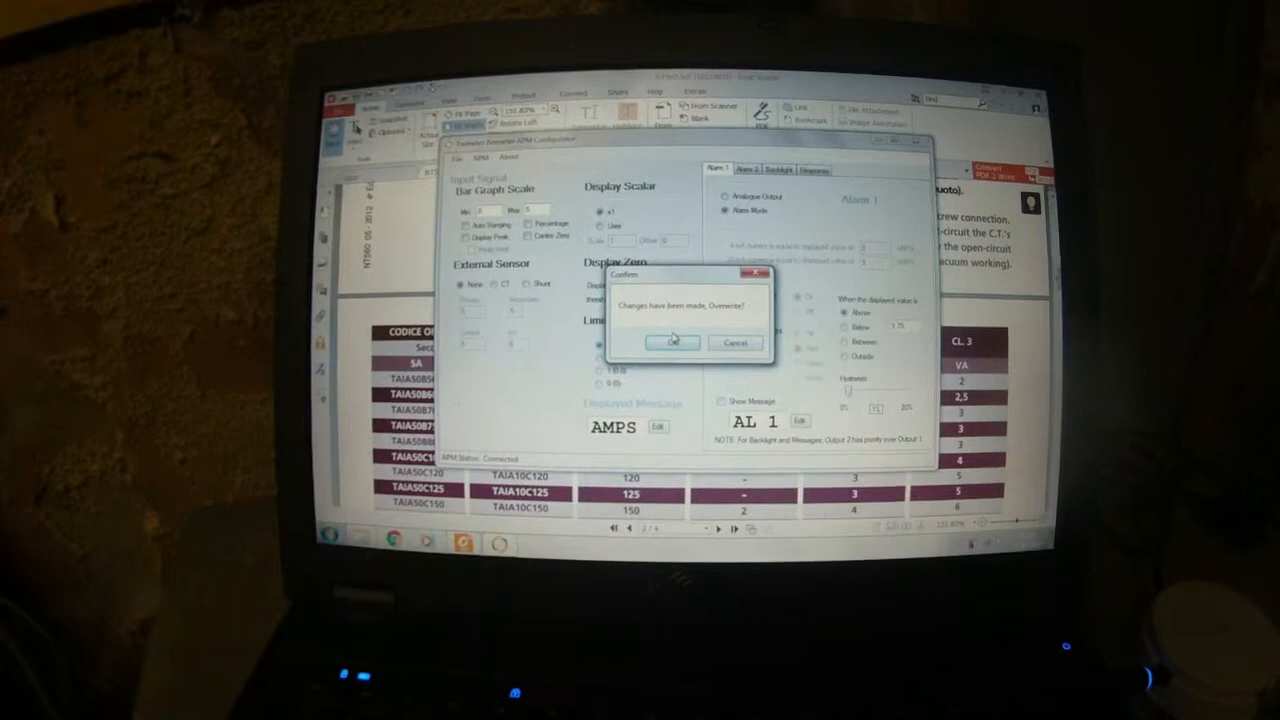
pyautogui.click(672, 342)
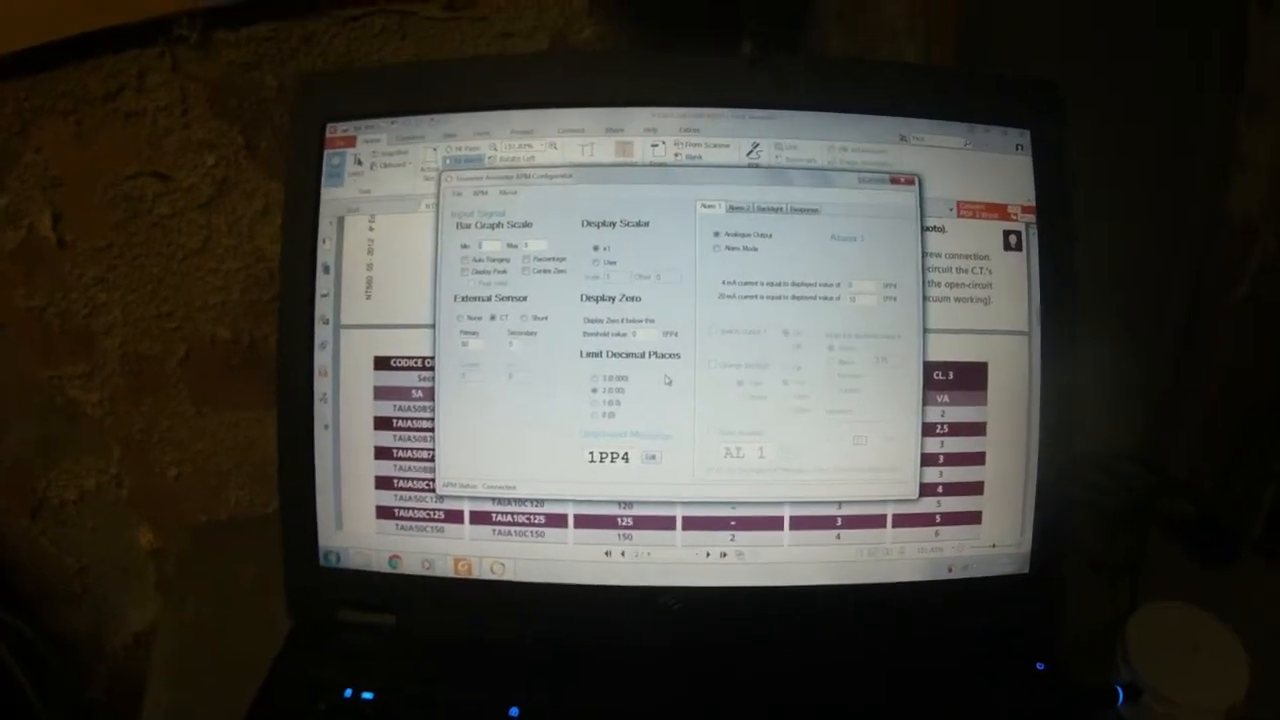